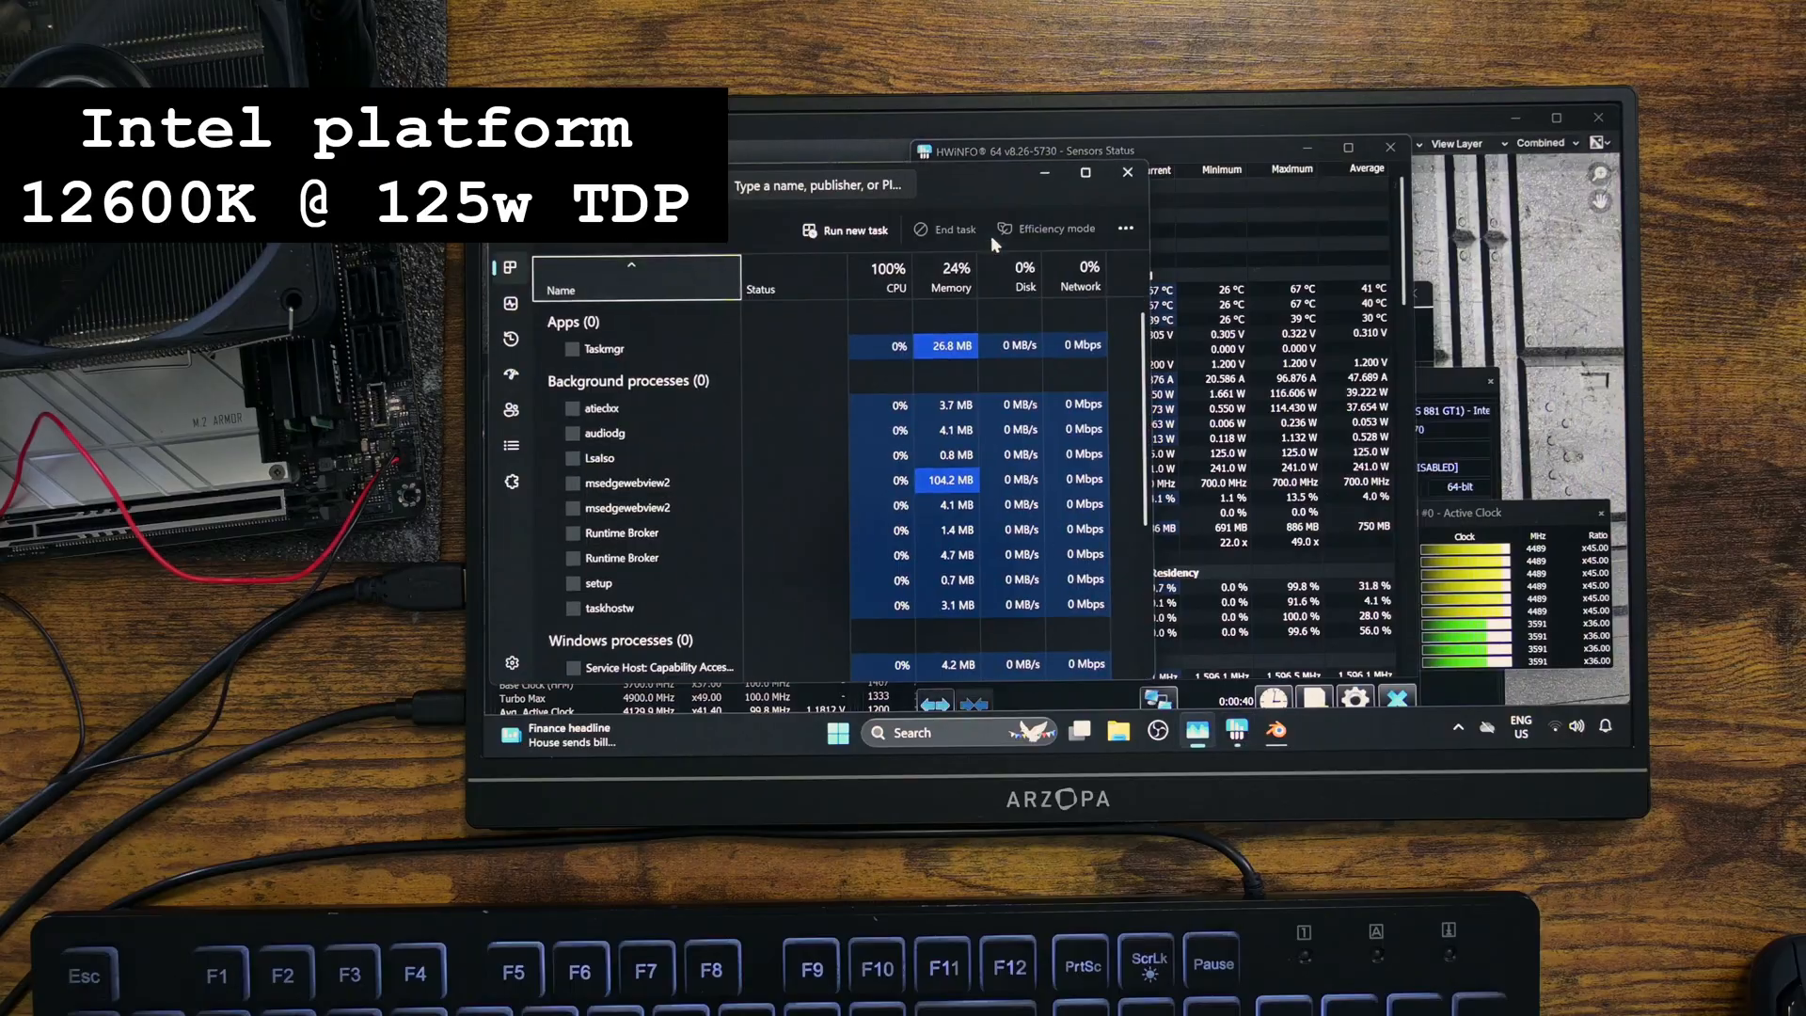
Show the Performance view with the i5-12600K at 100% utilization and 4.27 GHz.
click(512, 303)
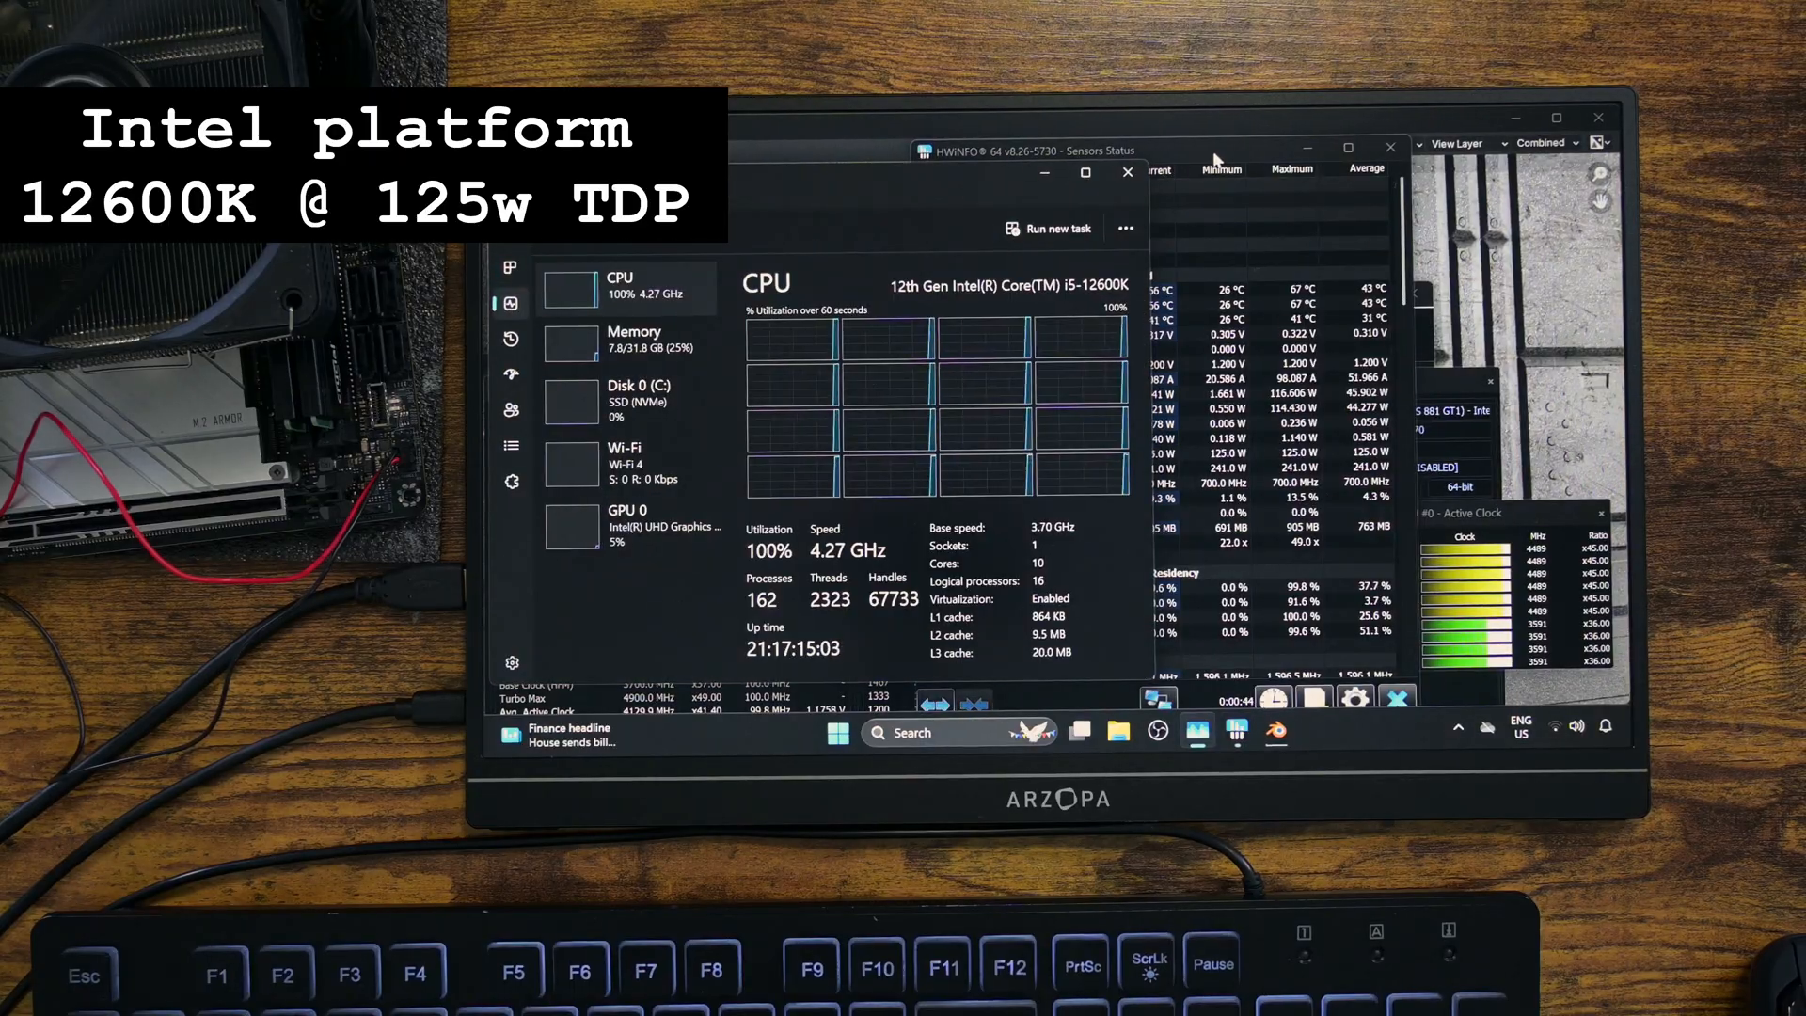